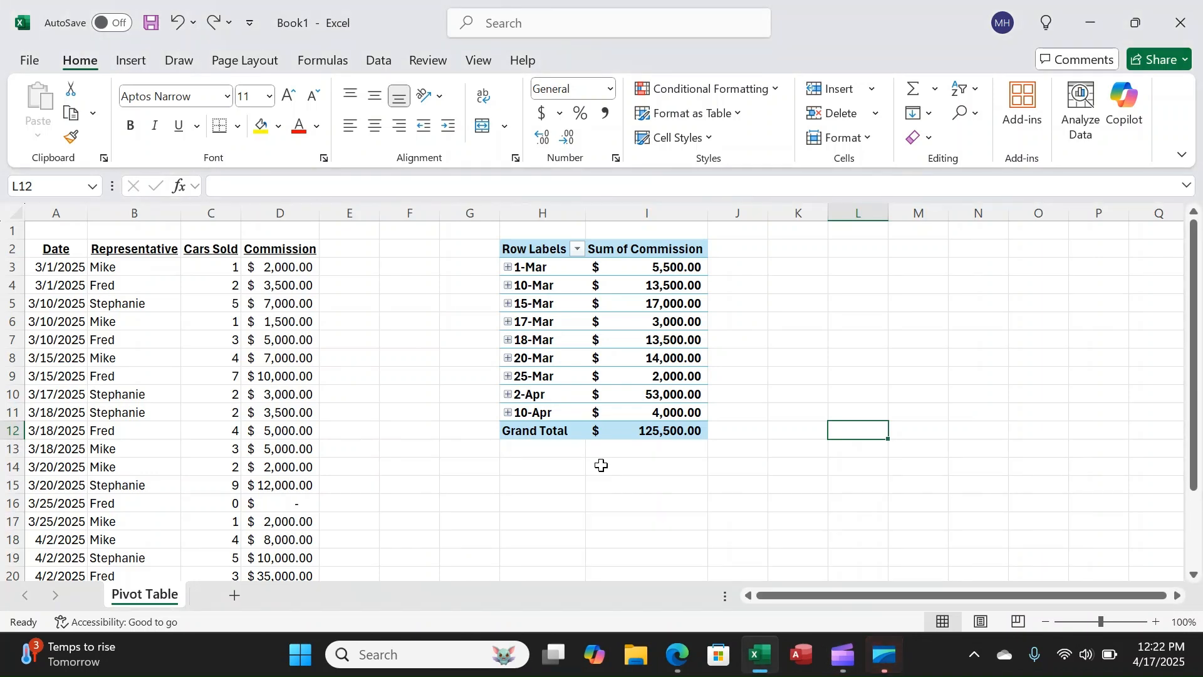
{"action": "mouse_move", "coordinate": [572, 481]}
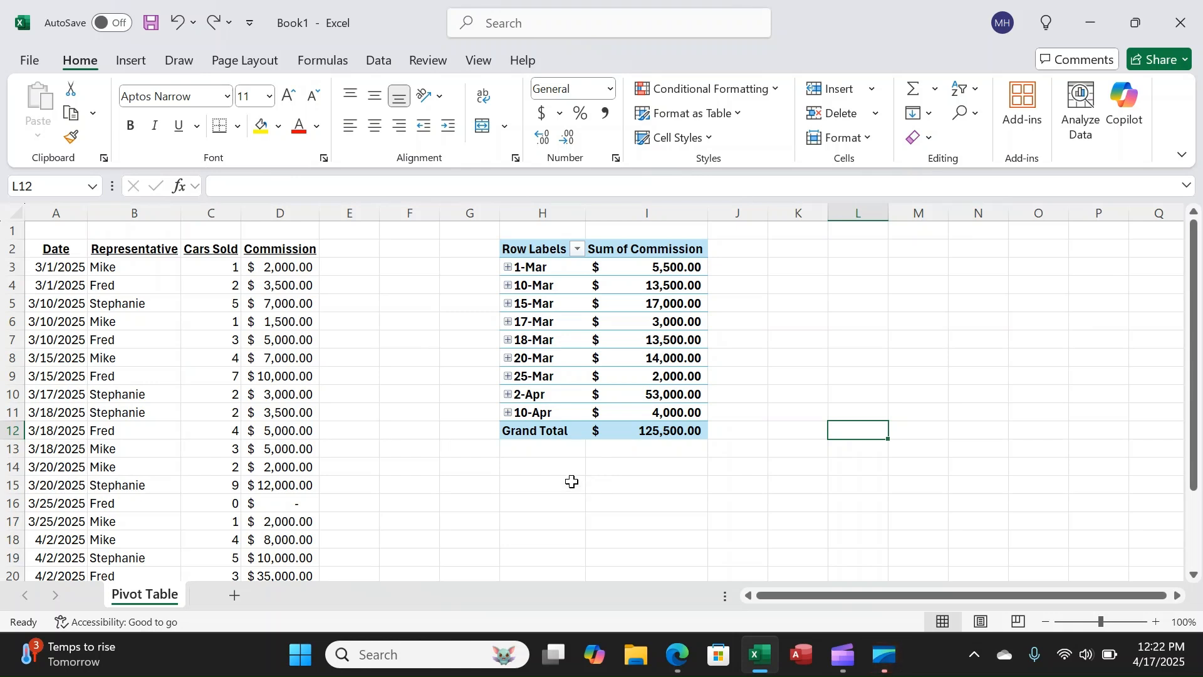
{"action": "mouse_move", "coordinate": [375, 426]}
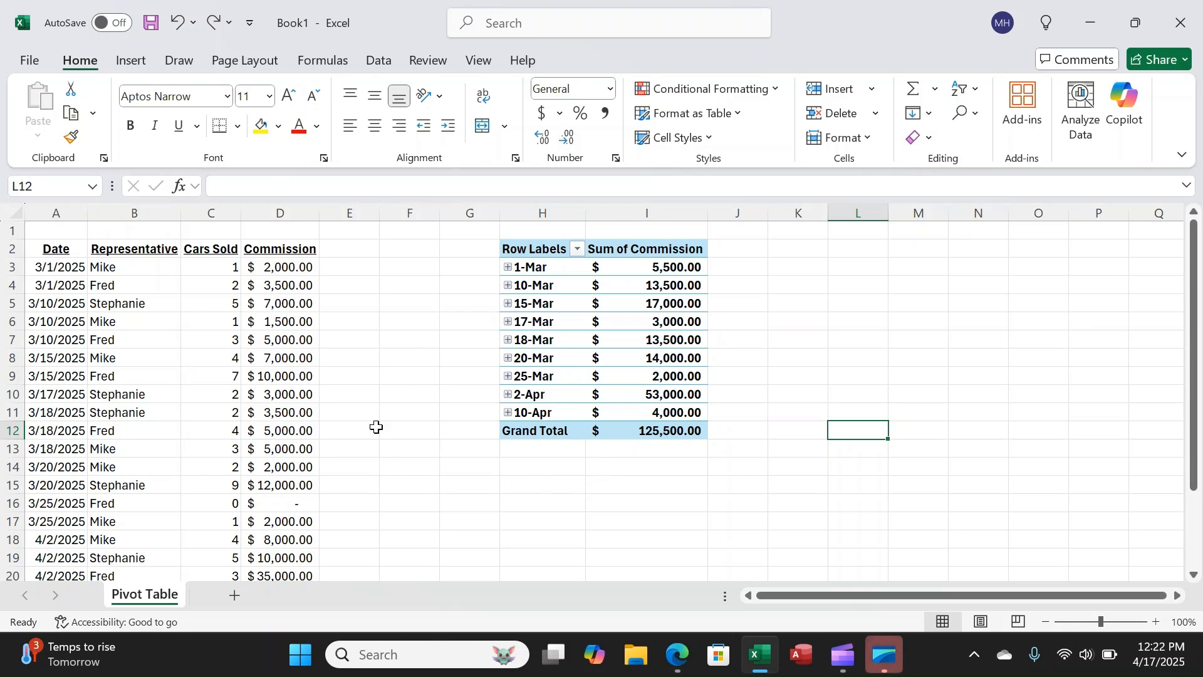
{"action": "mouse_move", "coordinate": [403, 459]}
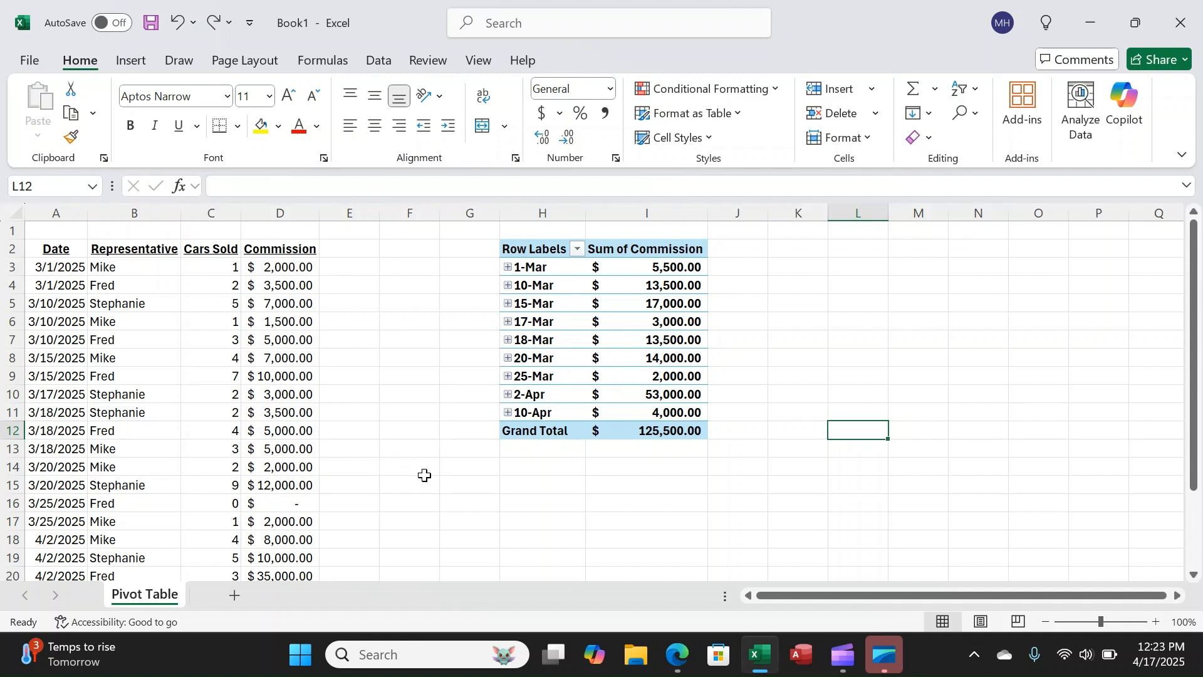
{"action": "mouse_move", "coordinate": [624, 454]}
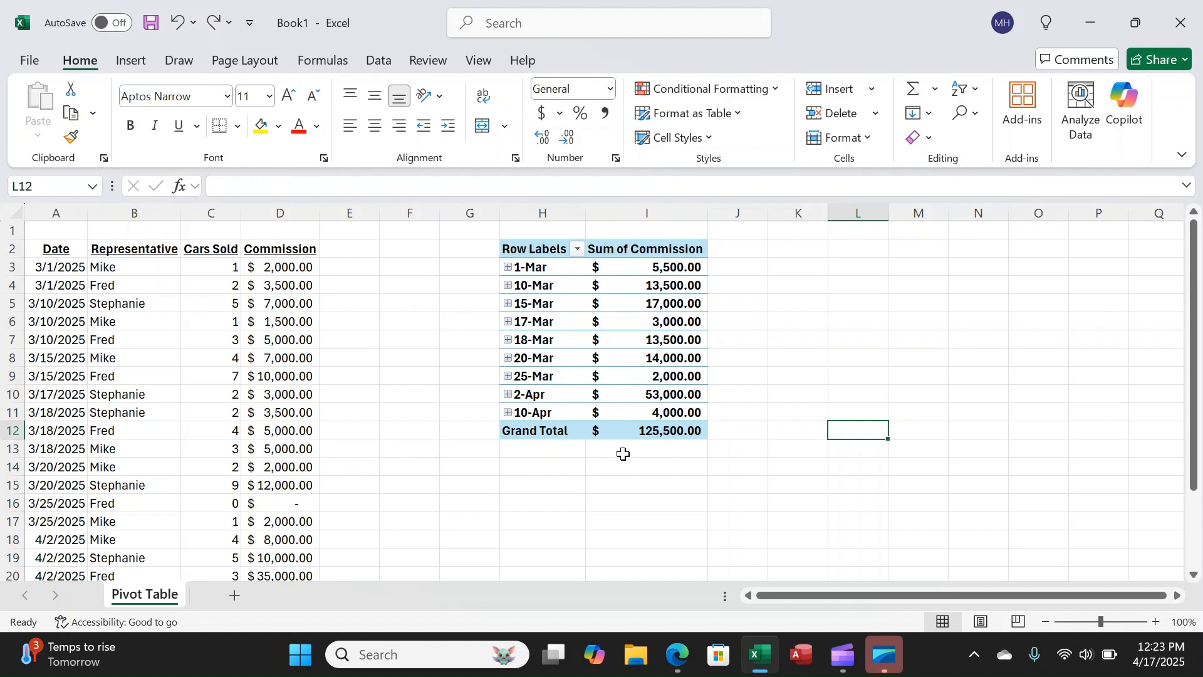
{"action": "mouse_move", "coordinate": [617, 334]}
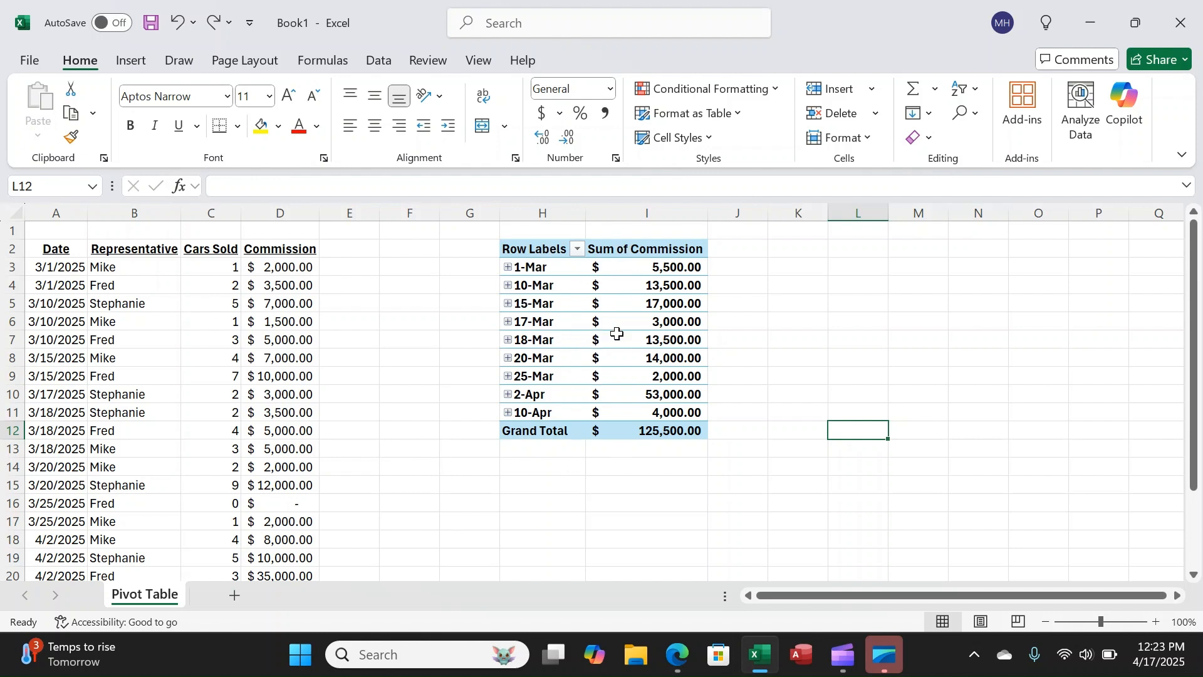
{"action": "mouse_move", "coordinate": [605, 355]}
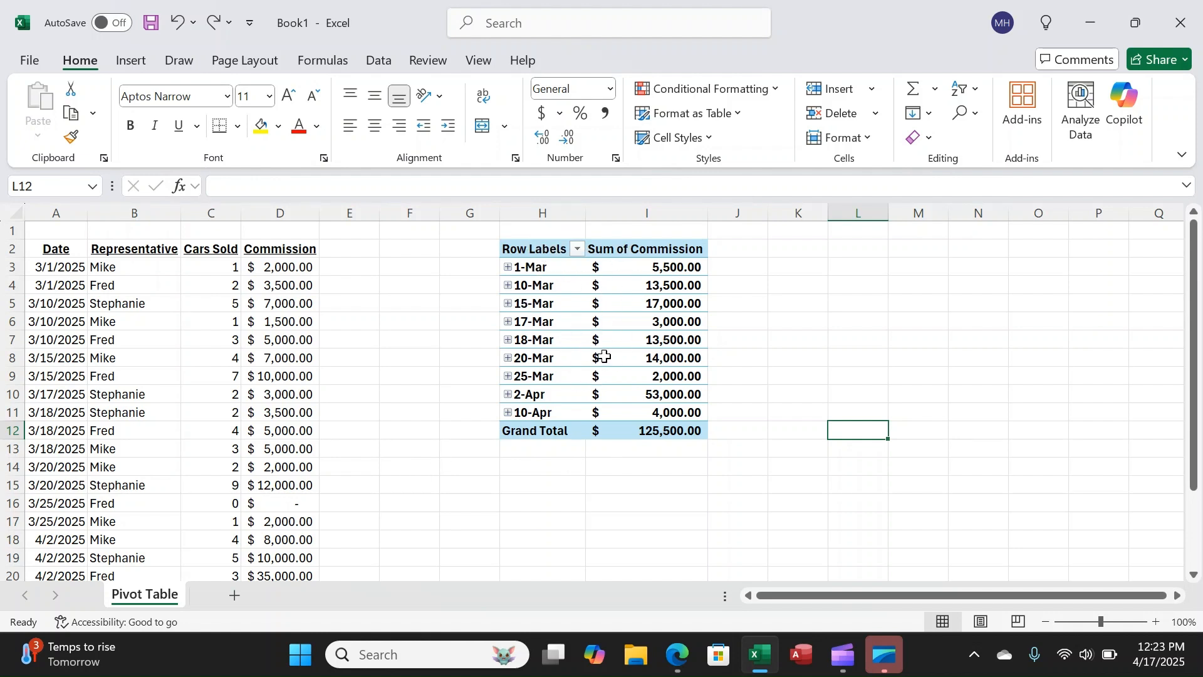
{"action": "mouse_move", "coordinate": [541, 503]}
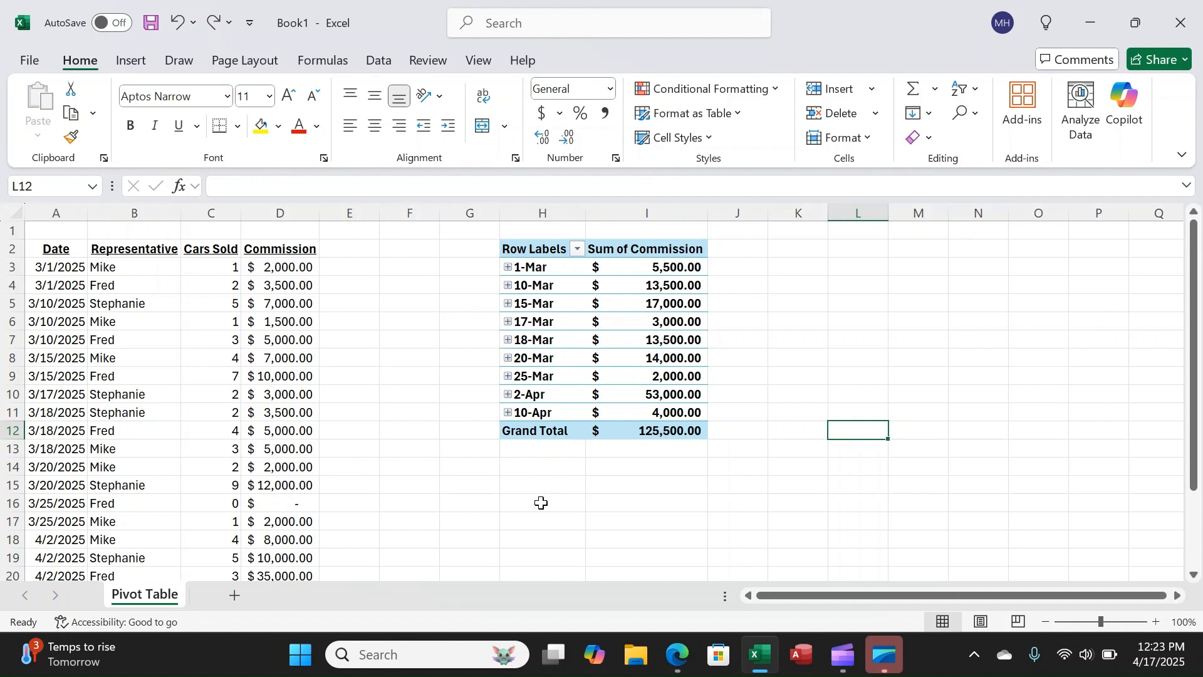
{"action": "mouse_move", "coordinate": [536, 377]}
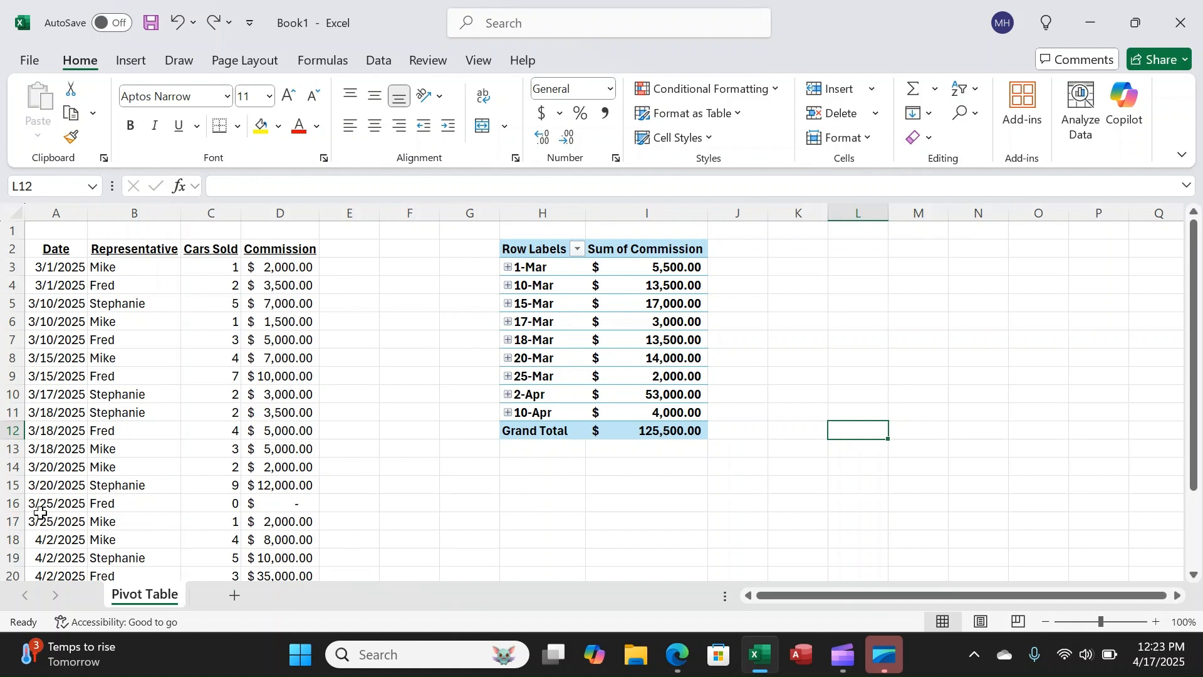
Step: Insert a row above 3/25/2025 recording Fred's 3/20/2025 sale: 2 cars, $3,000 commission
{"action": "left_click", "coordinate": [55, 503]}
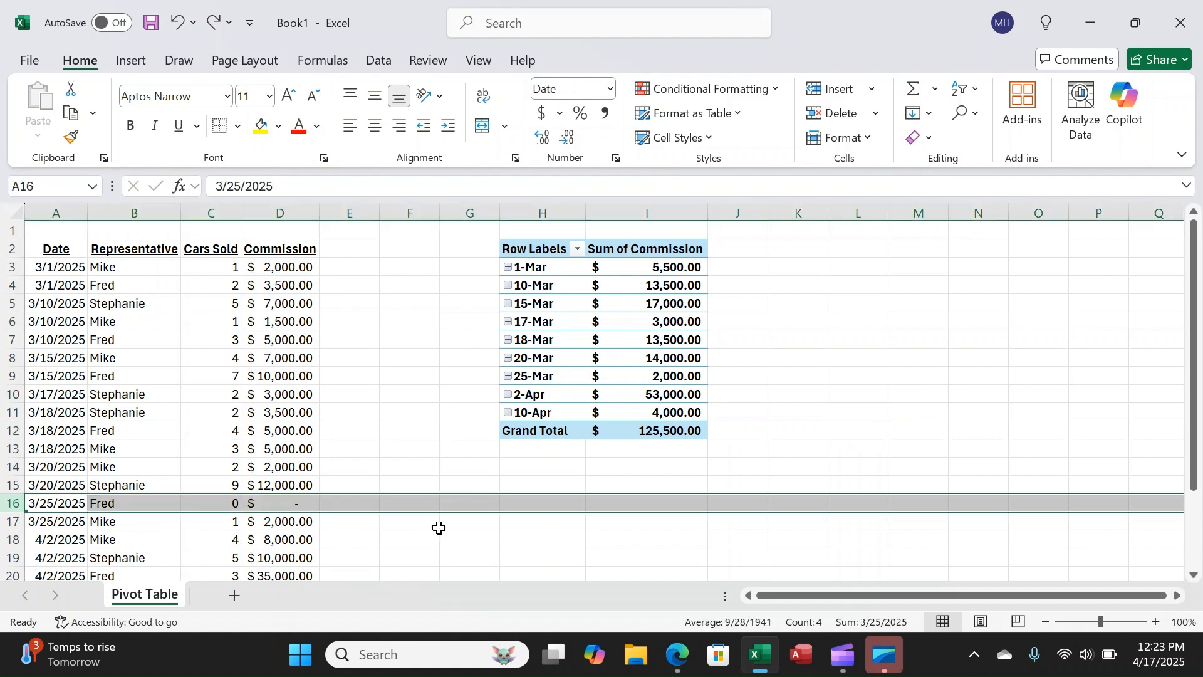
{"action": "mouse_move", "coordinate": [443, 527]}
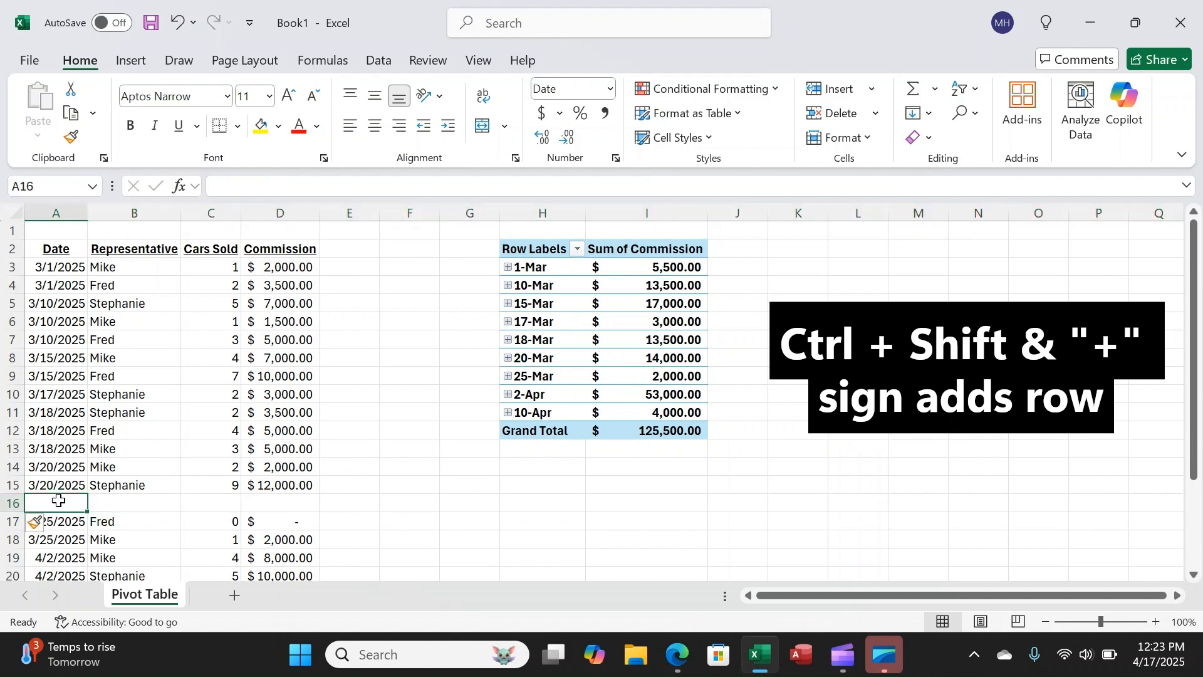
{"action": "type", "text": "3/20/2025"}
{"action": "left_click", "coordinate": [134, 502]}
{"action": "type", "text": "Fred"}
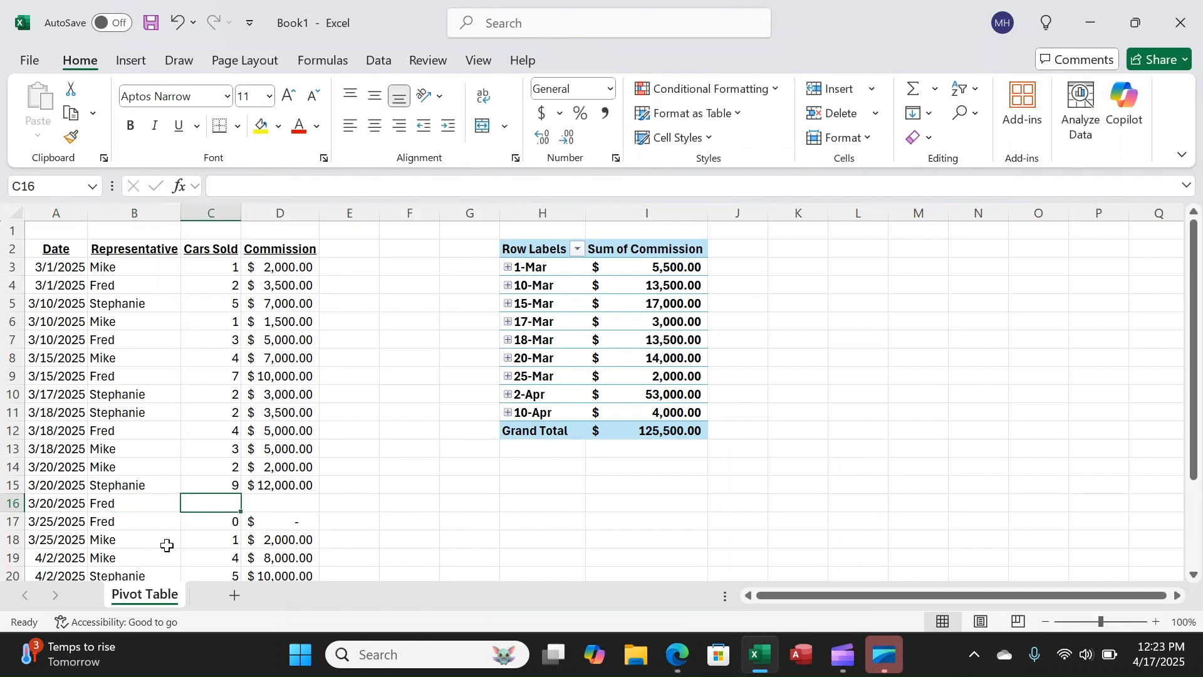
{"action": "type", "text": "30"}
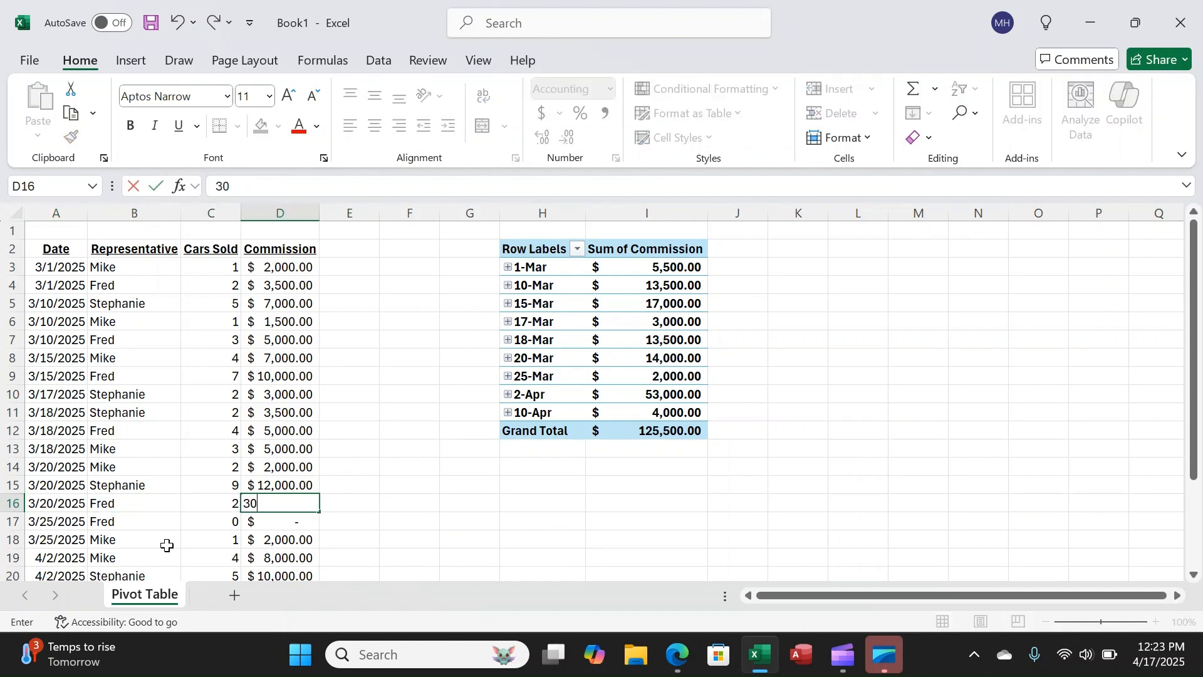
{"action": "key", "text": "Return"}
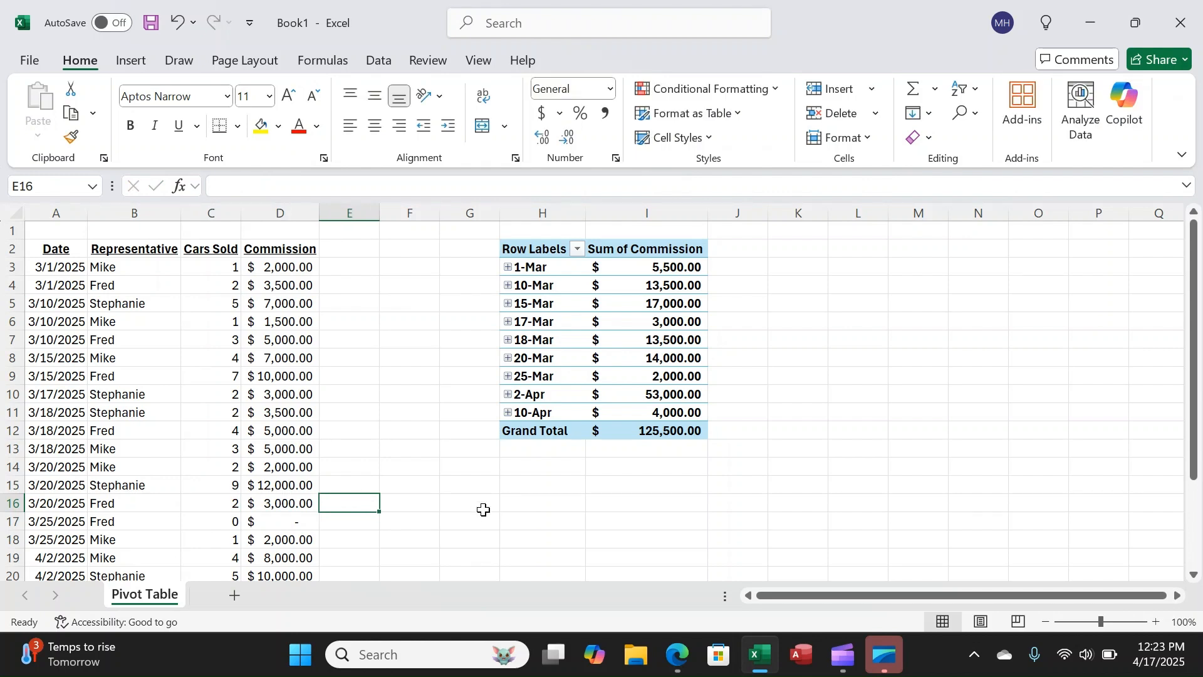
{"action": "mouse_move", "coordinate": [631, 315]}
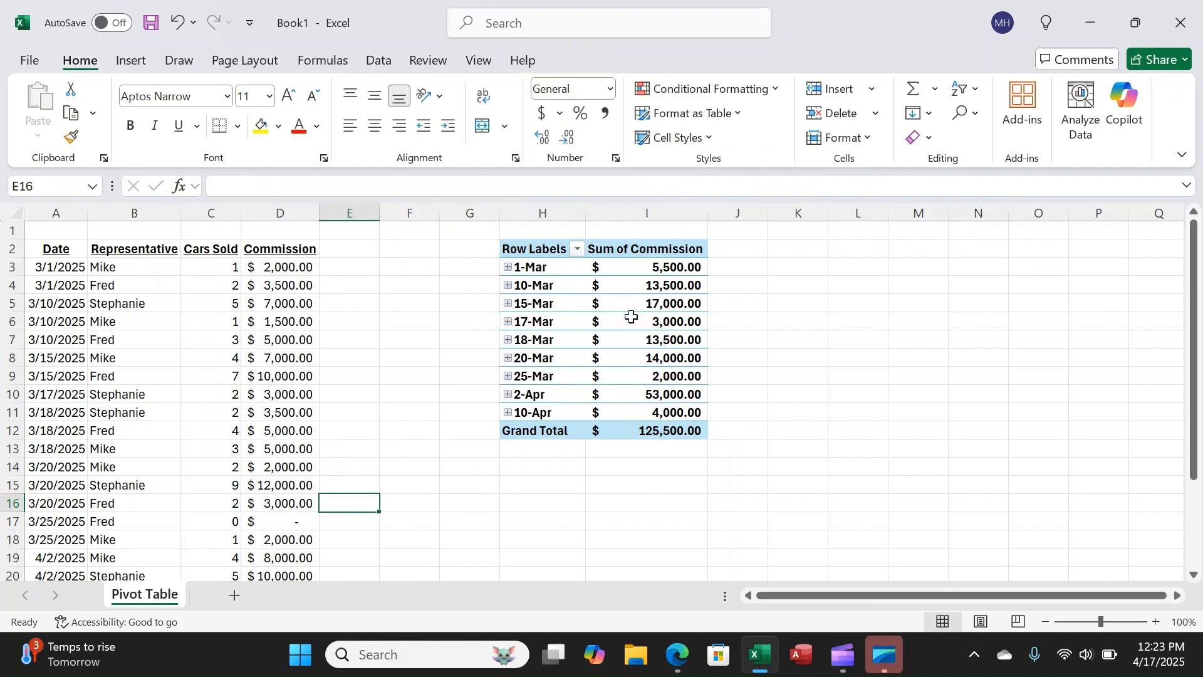
{"action": "mouse_move", "coordinate": [616, 321]}
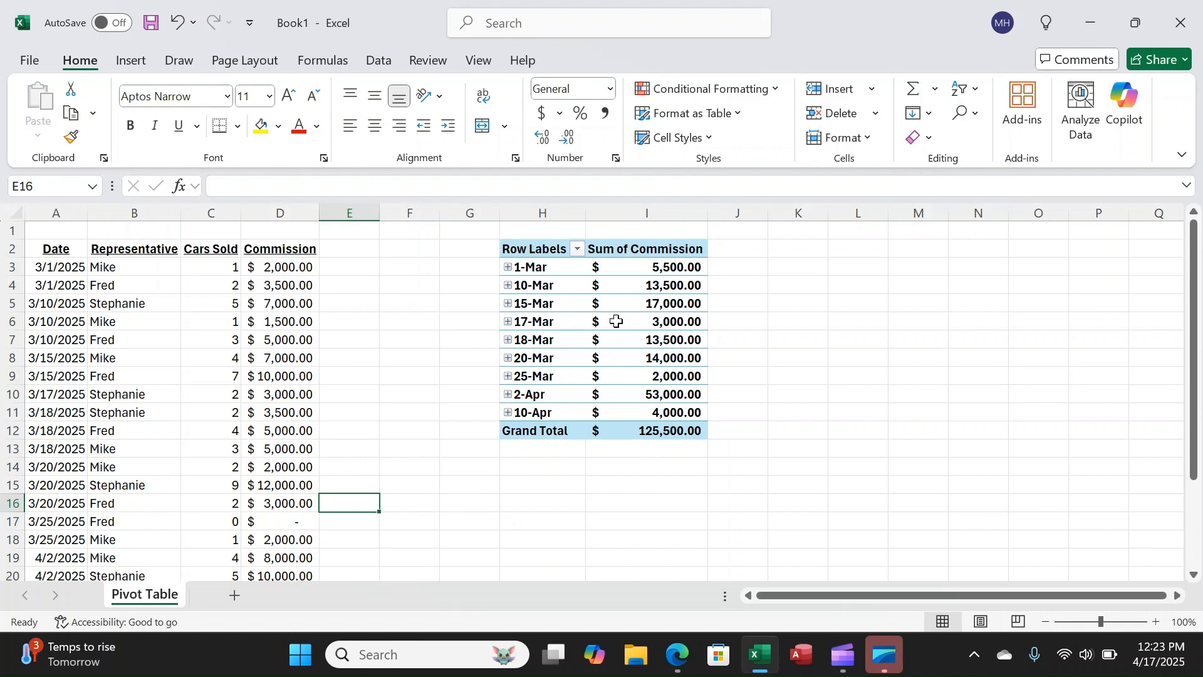
Step: Refresh the pivot table so 20-Mar shows $17,000 and the total $128,500
{"action": "right_click", "coordinate": [646, 322]}
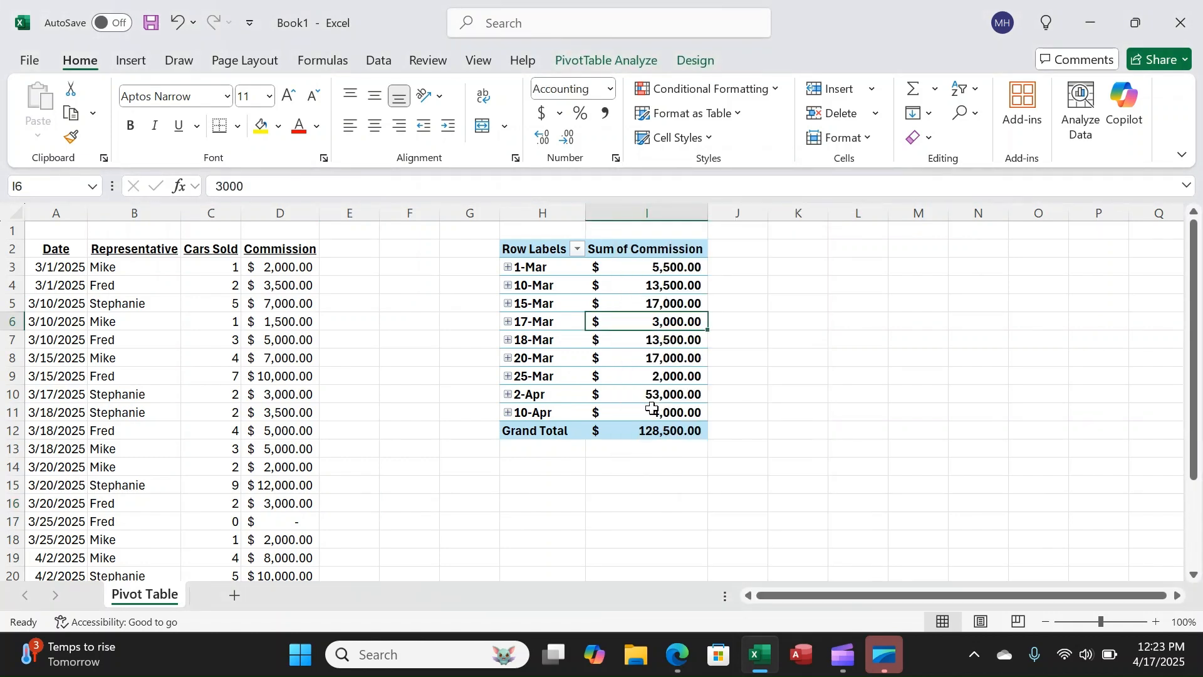
{"action": "mouse_move", "coordinate": [654, 361]}
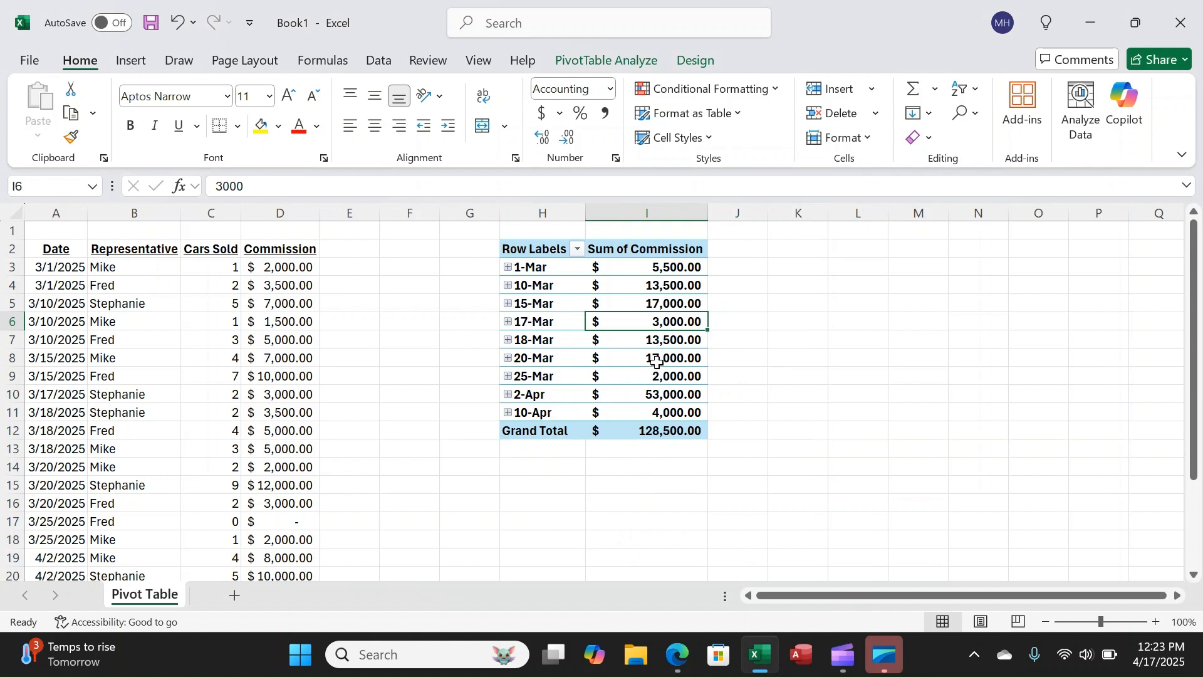
{"action": "mouse_move", "coordinate": [650, 380]}
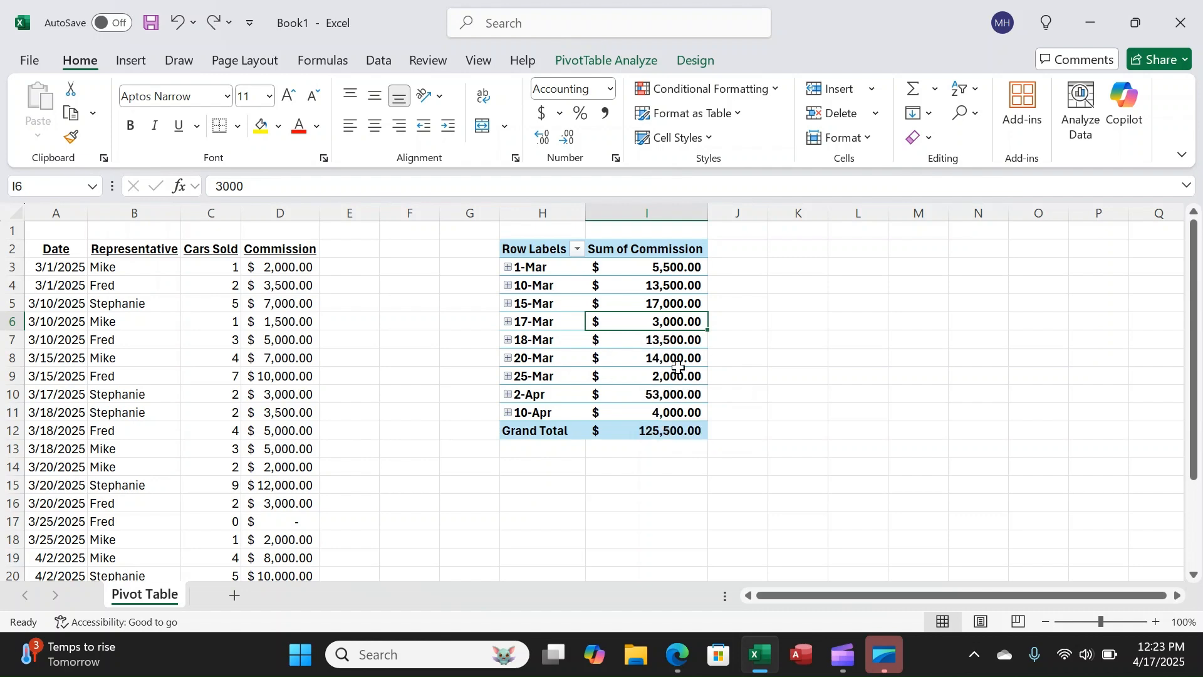
{"action": "right_click", "coordinate": [673, 357]}
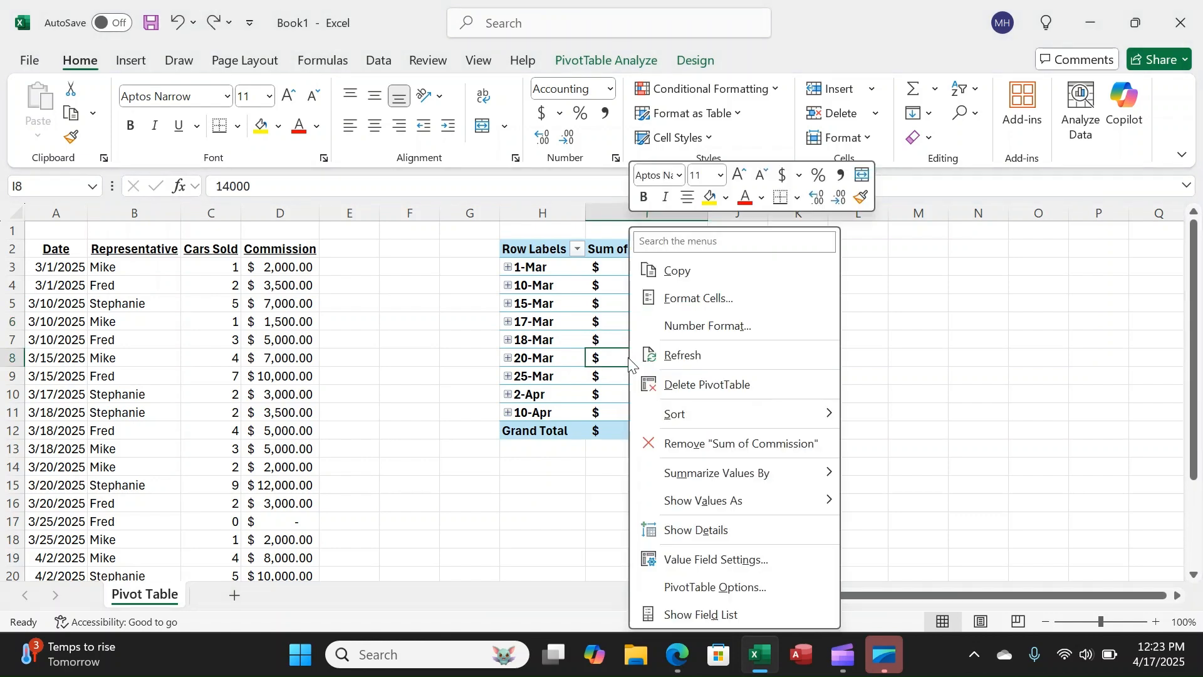
{"action": "mouse_move", "coordinate": [682, 354]}
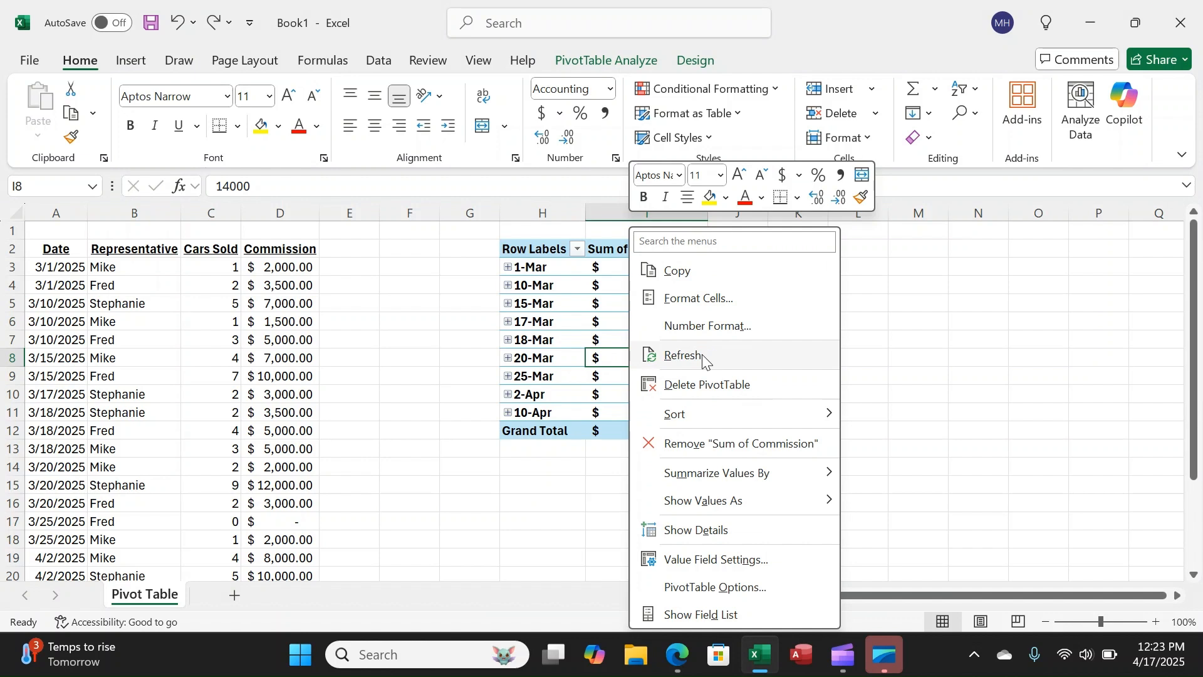
{"action": "left_click", "coordinate": [685, 356]}
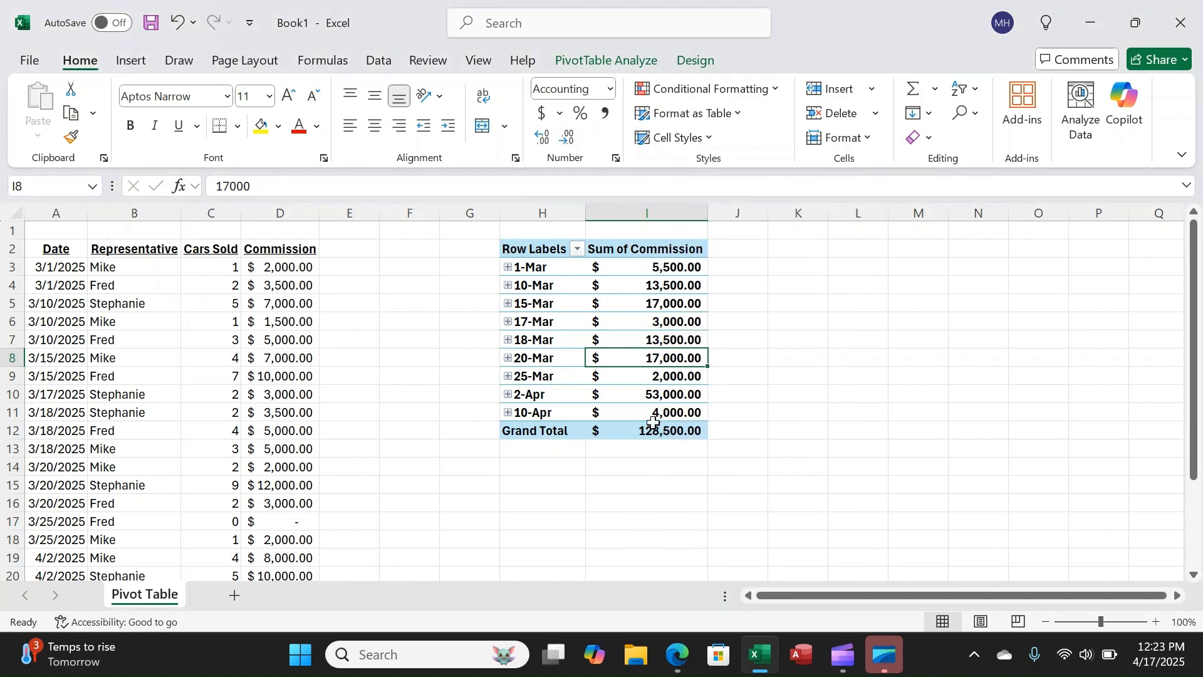
{"action": "mouse_move", "coordinate": [585, 439]}
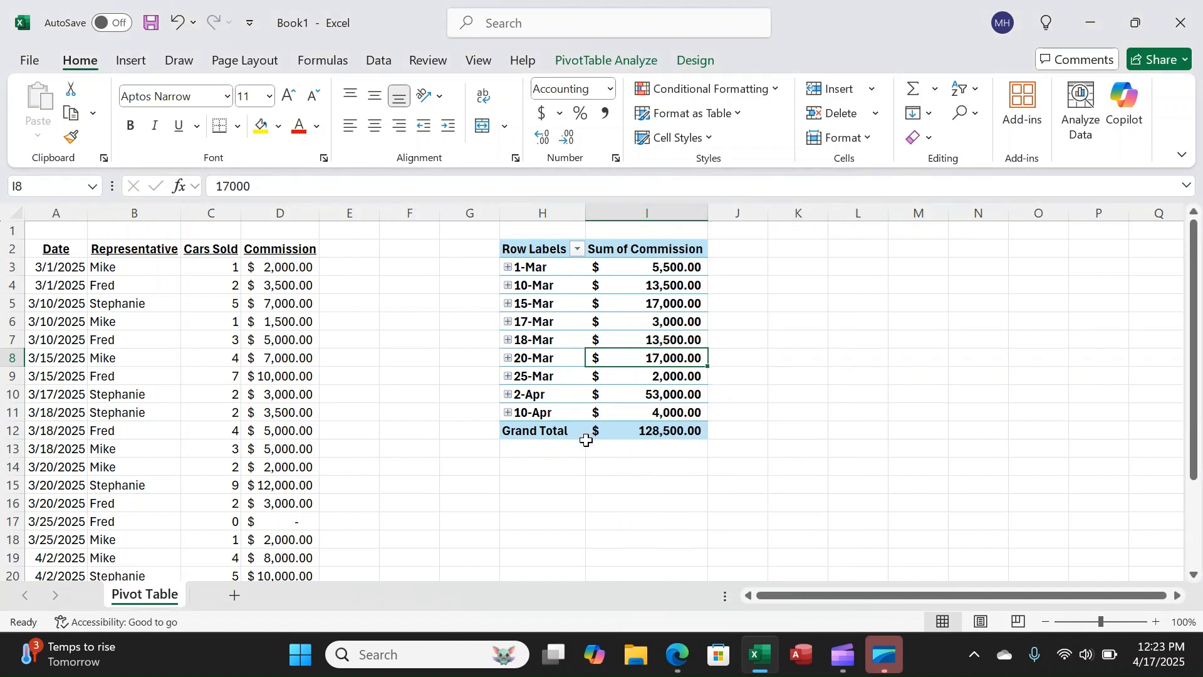
{"action": "mouse_move", "coordinate": [527, 476]}
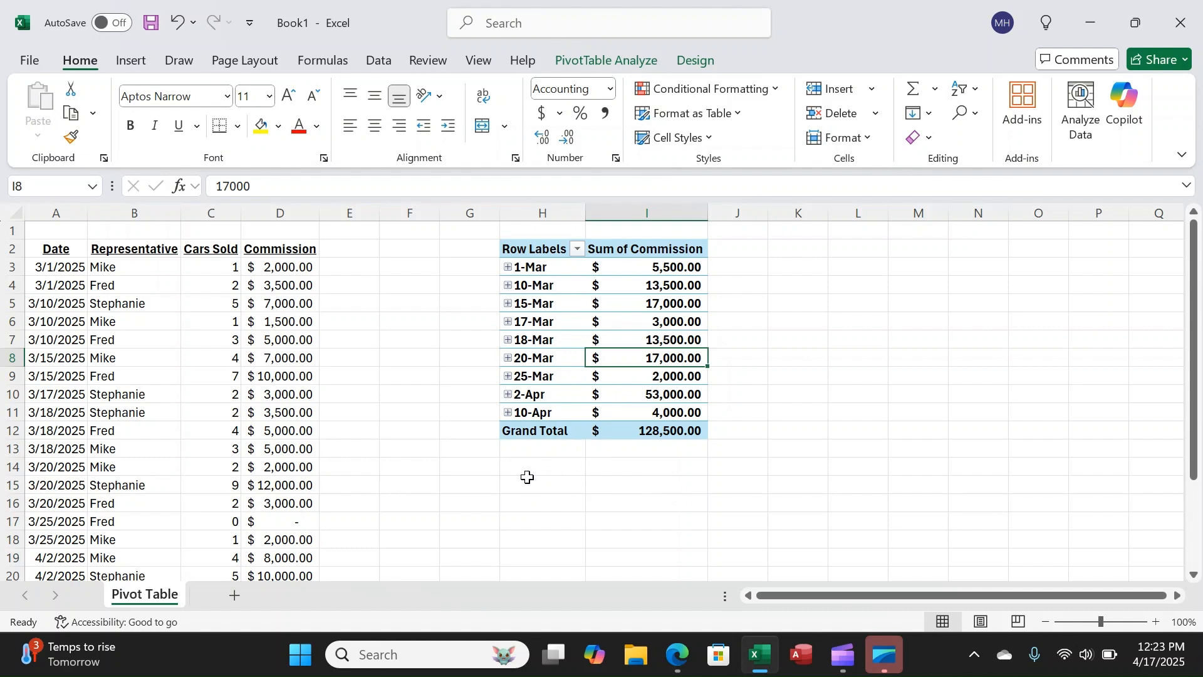
Step: Check the new 4/12 rows, then open the pivot's Change Data Source dialog (A2:D23)
{"action": "scroll", "scroll_direction": "down", "scroll_amount": 3}
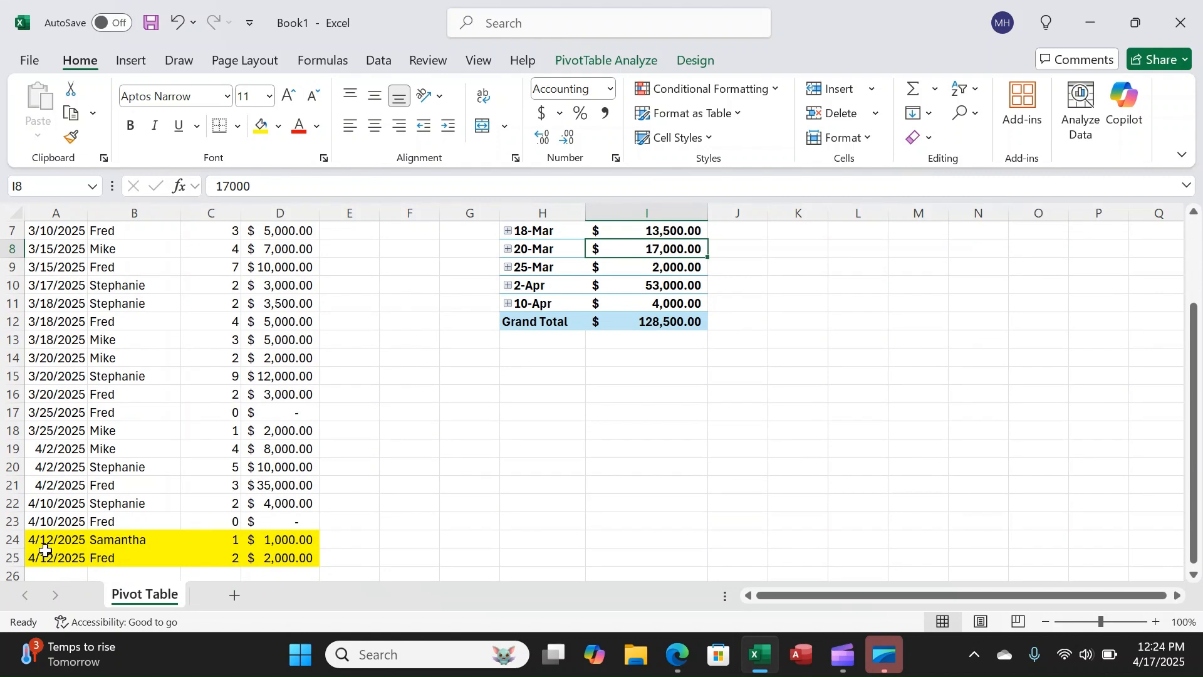
{"action": "mouse_move", "coordinate": [595, 319]}
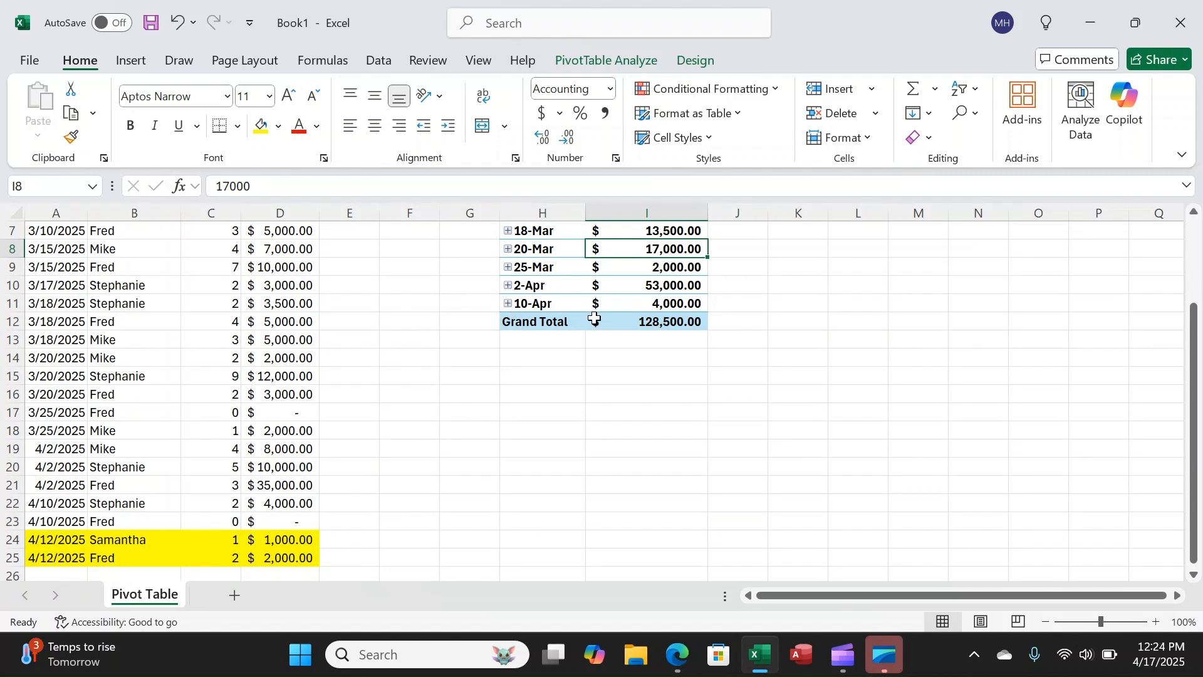
{"action": "mouse_move", "coordinate": [547, 348]}
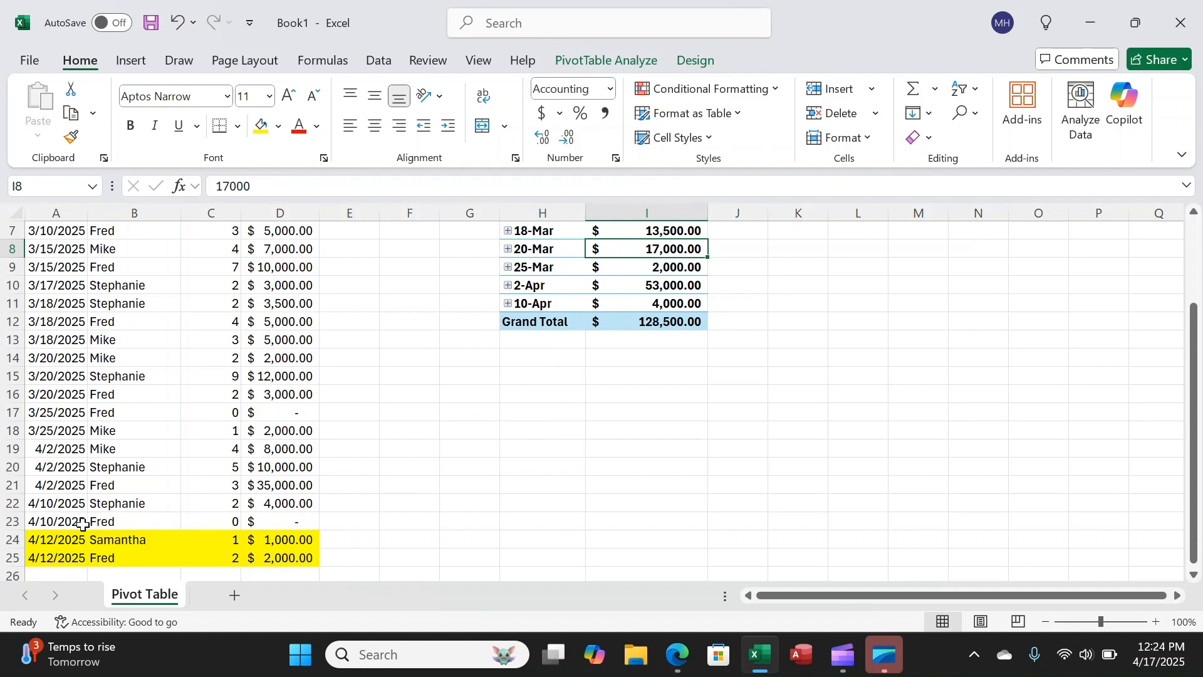
{"action": "scroll", "scroll_direction": "up", "scroll_amount": 3}
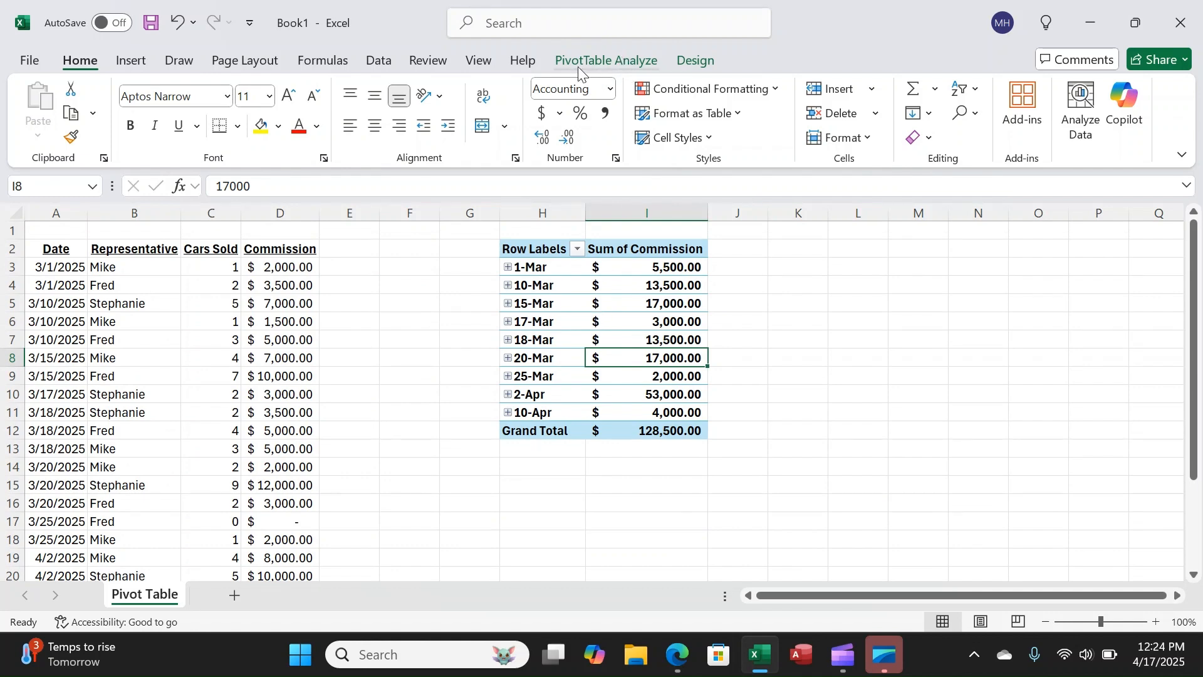
{"action": "left_click", "coordinate": [606, 61]}
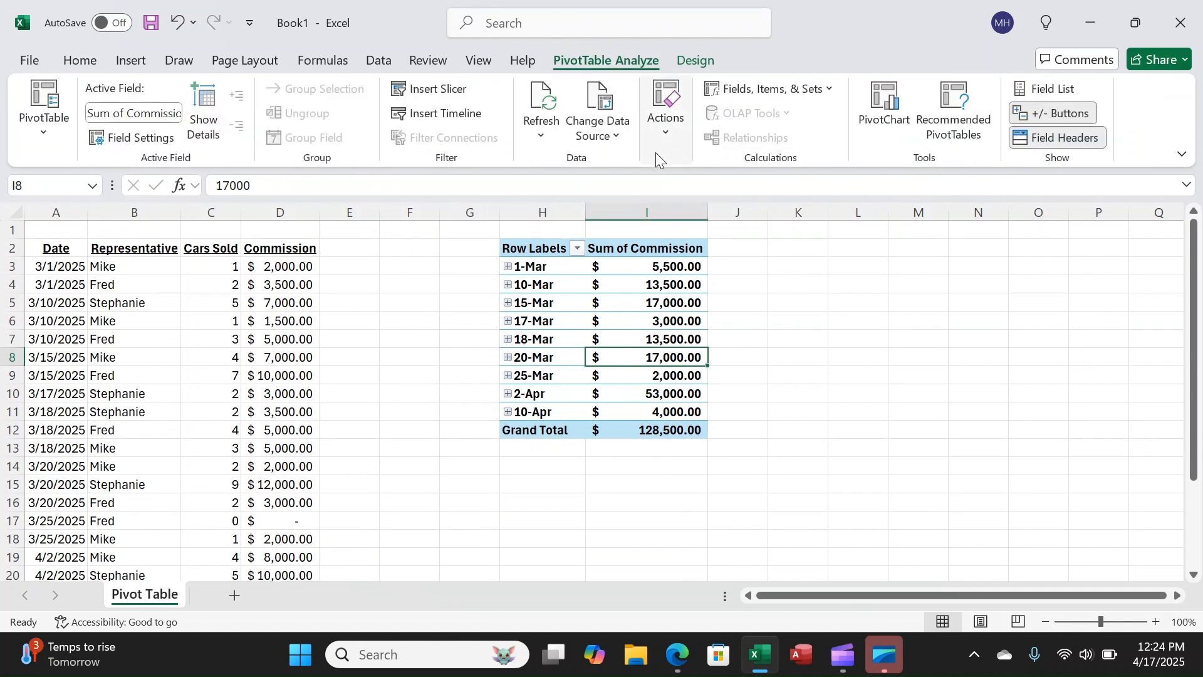
{"action": "left_click", "coordinate": [596, 119]}
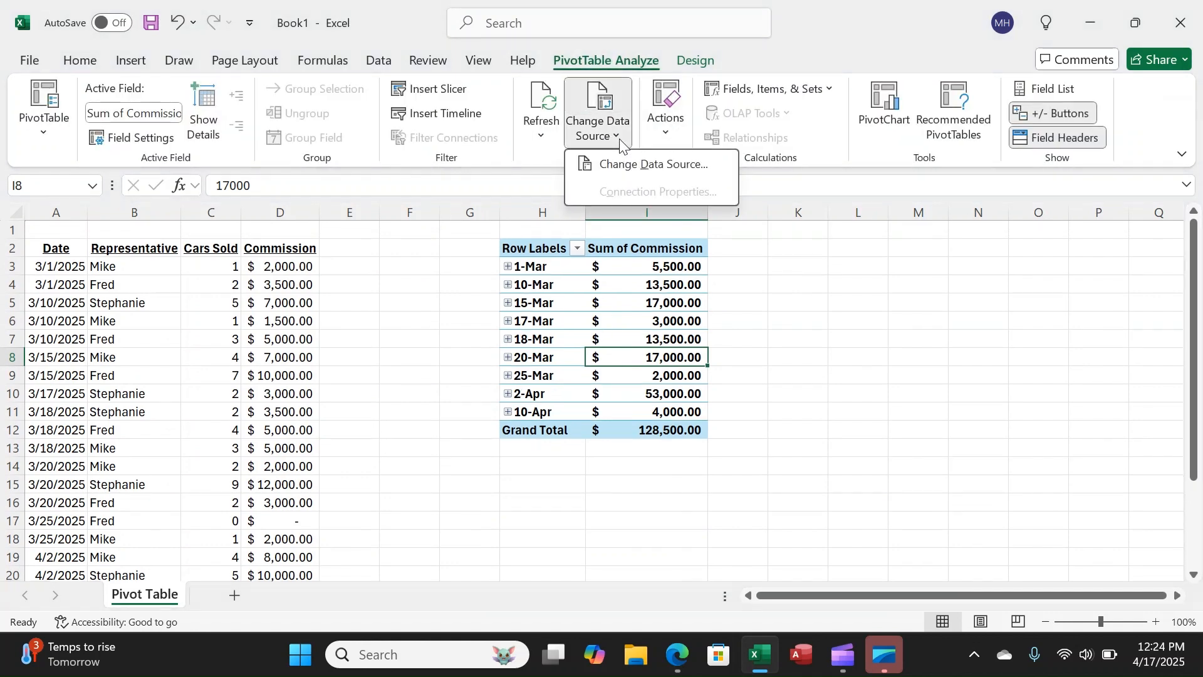
{"action": "left_click", "coordinate": [656, 164]}
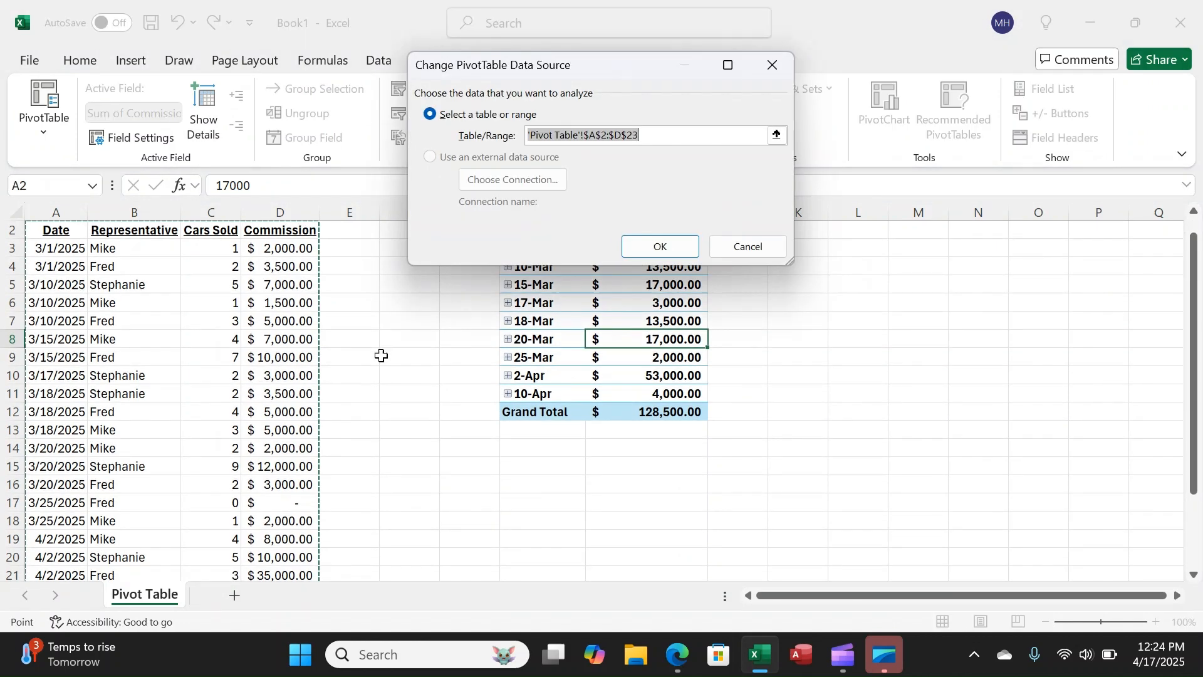
{"action": "mouse_move", "coordinate": [251, 328]}
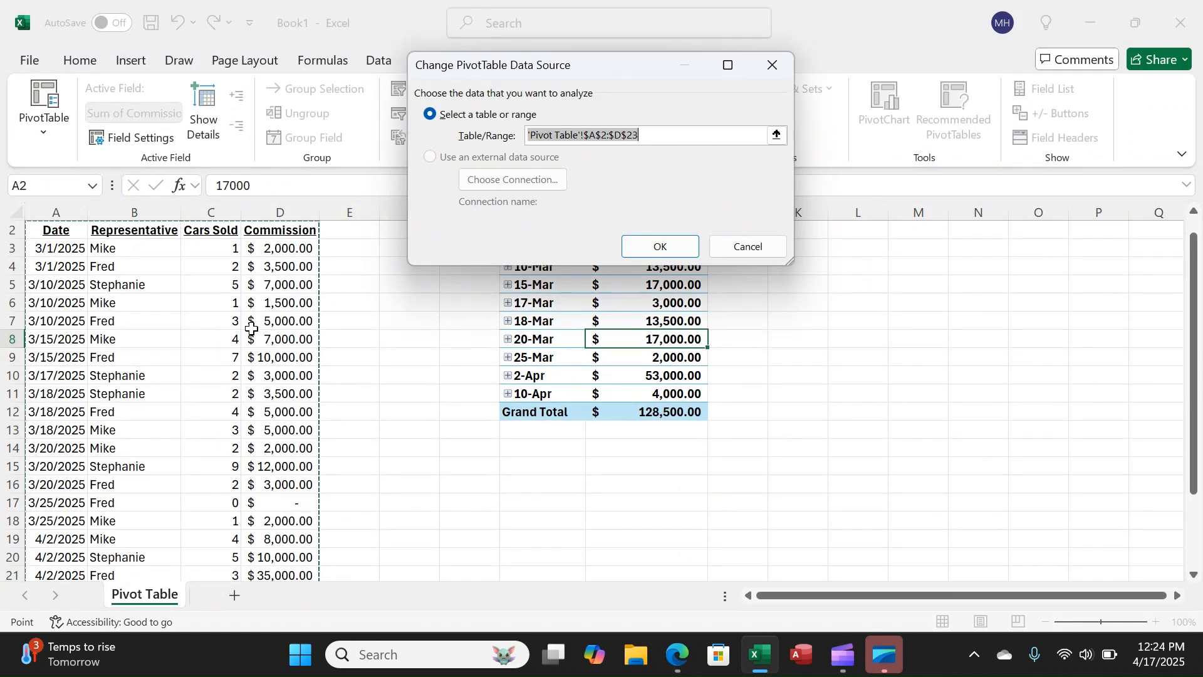
{"action": "mouse_move", "coordinate": [224, 346]}
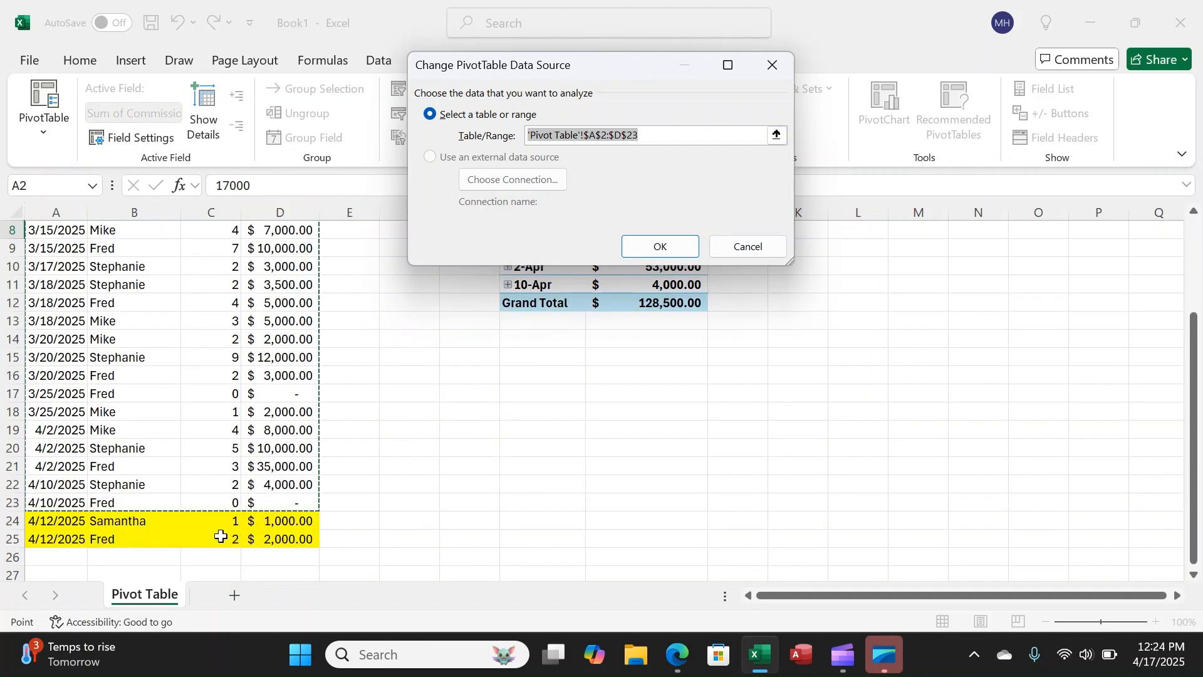
Step: Change the pivot source to A2:D25, adding 12-Apr and a $131,500 total
{"action": "left_click", "coordinate": [645, 135]}
{"action": "type", "text": "5"}
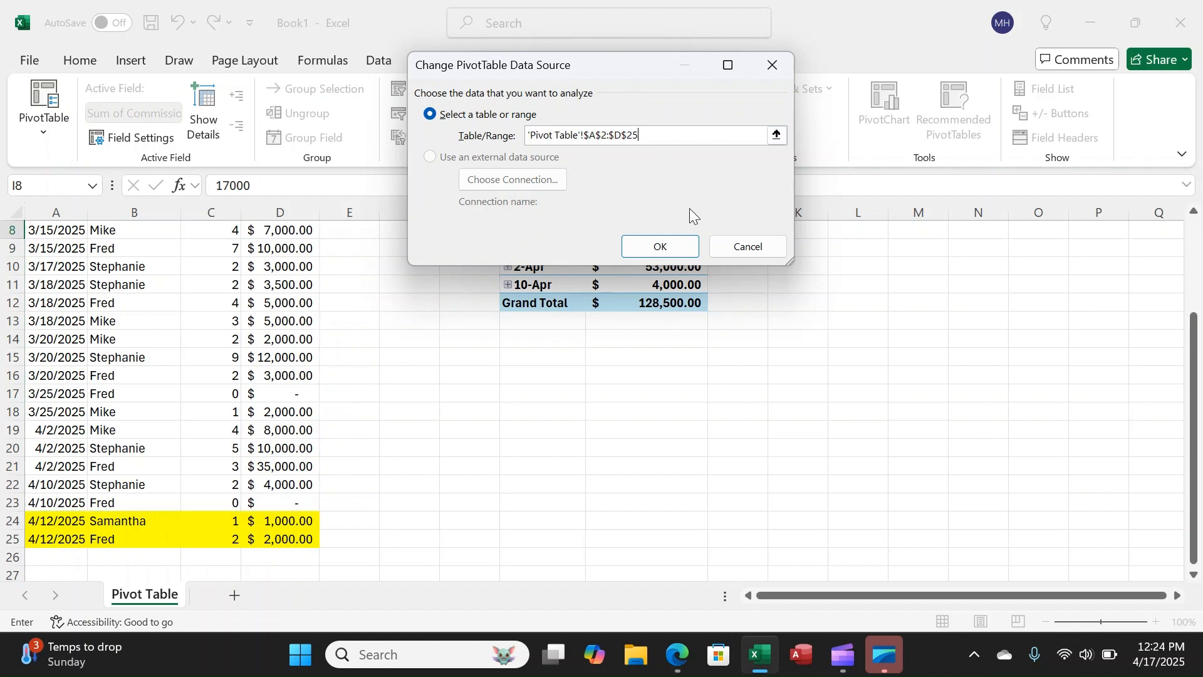
{"action": "left_click", "coordinate": [658, 247]}
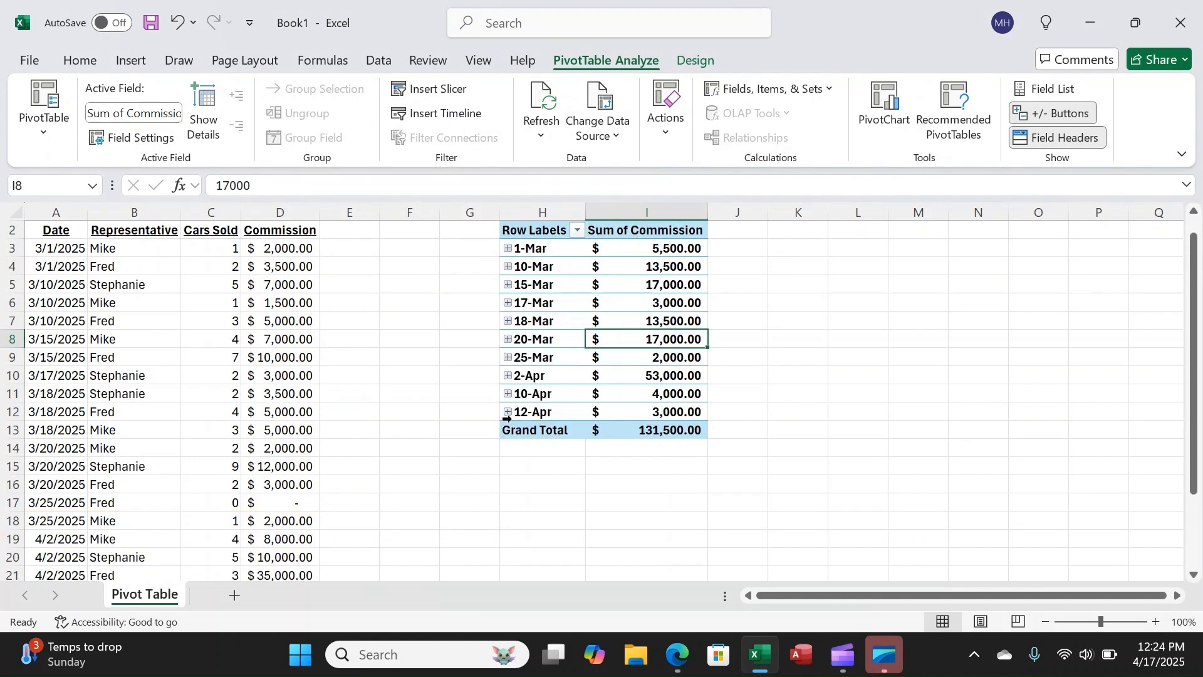
{"action": "mouse_move", "coordinate": [612, 379]}
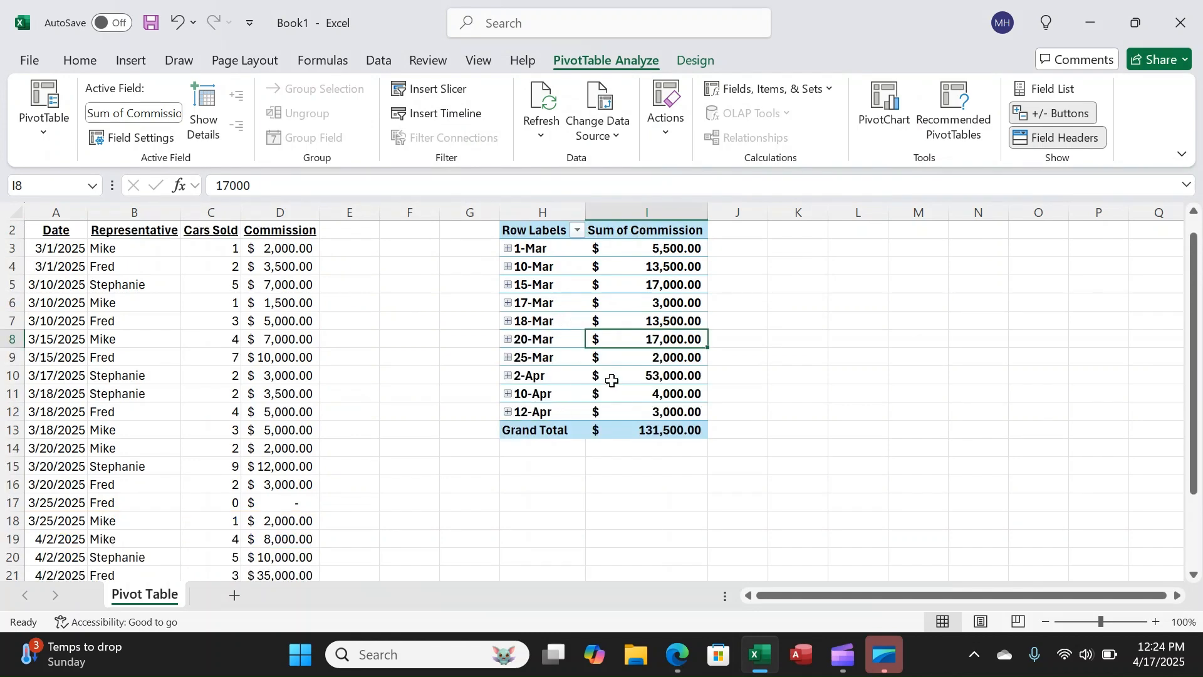
{"action": "scroll", "scroll_direction": "down", "scroll_amount": 3}
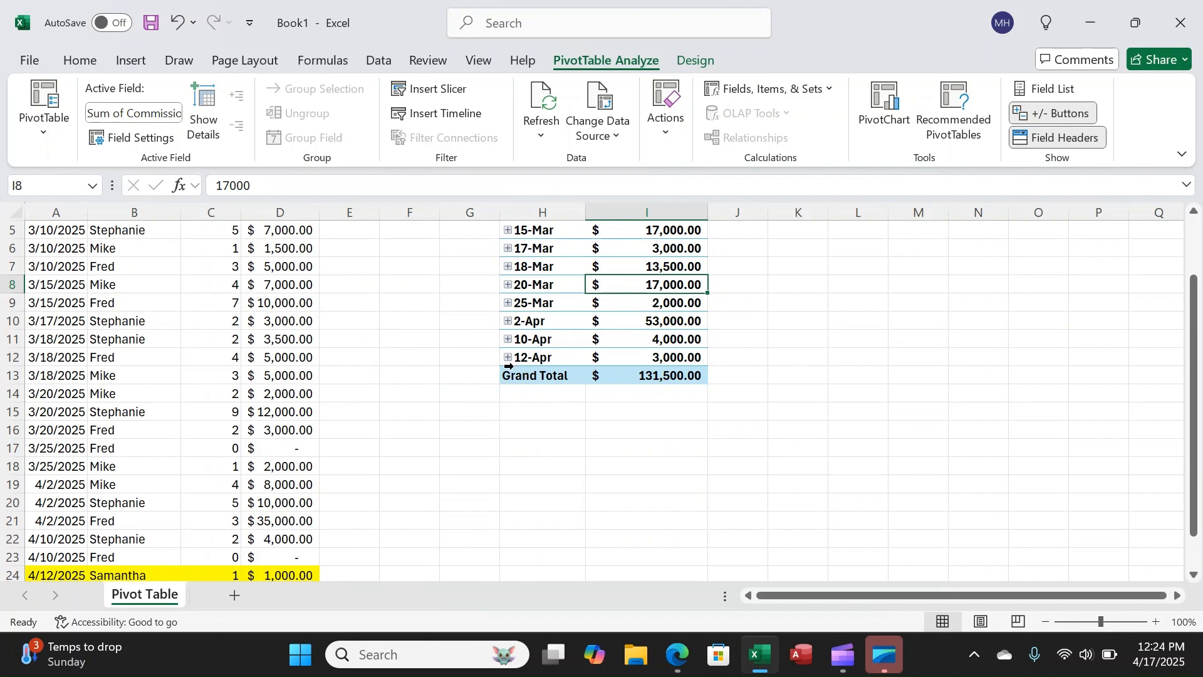
{"action": "scroll", "scroll_direction": "down", "scroll_amount": 3}
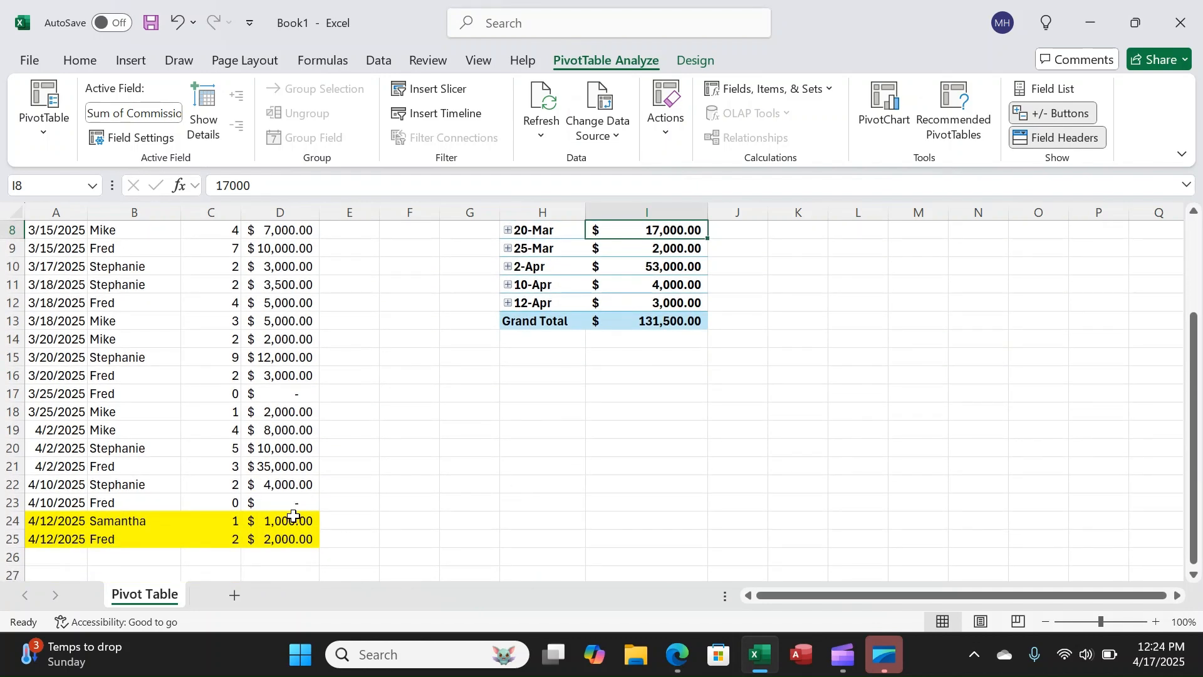